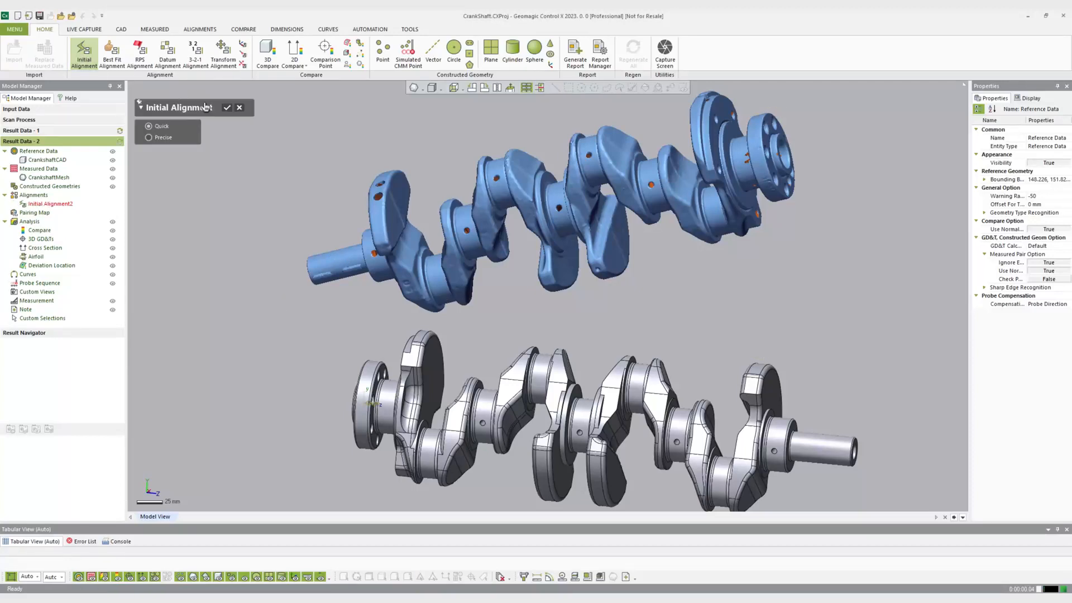
# Confirm the Quick initial alignment of the crankshaft scan onto the CAD model.
pyautogui.click(226, 107)
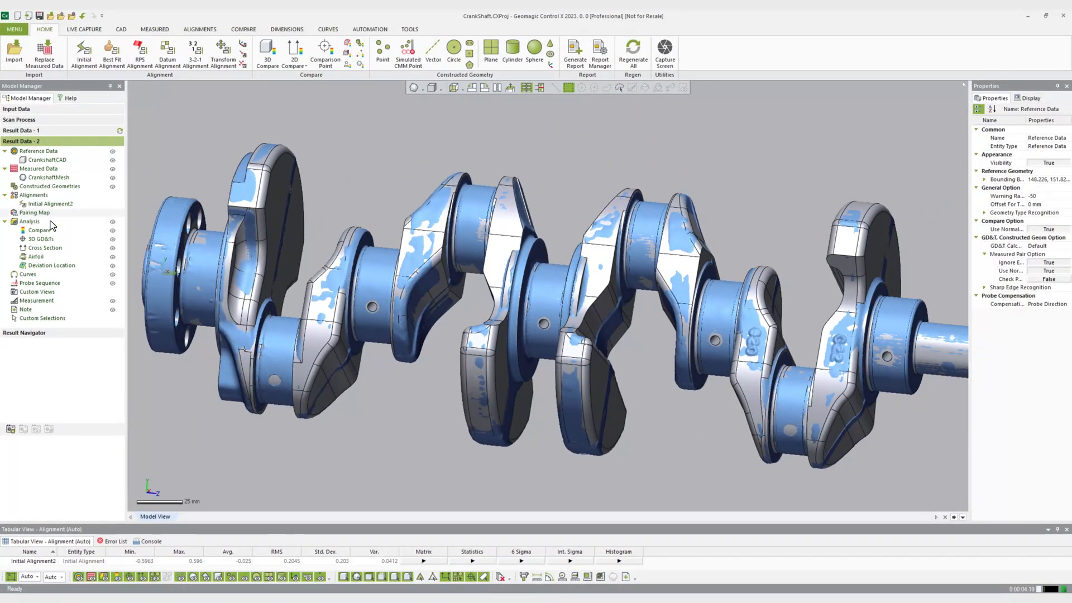
# Start the Pairing Map with Auto method to detect coloured pair groups on the journals.
pyautogui.click(33, 212)
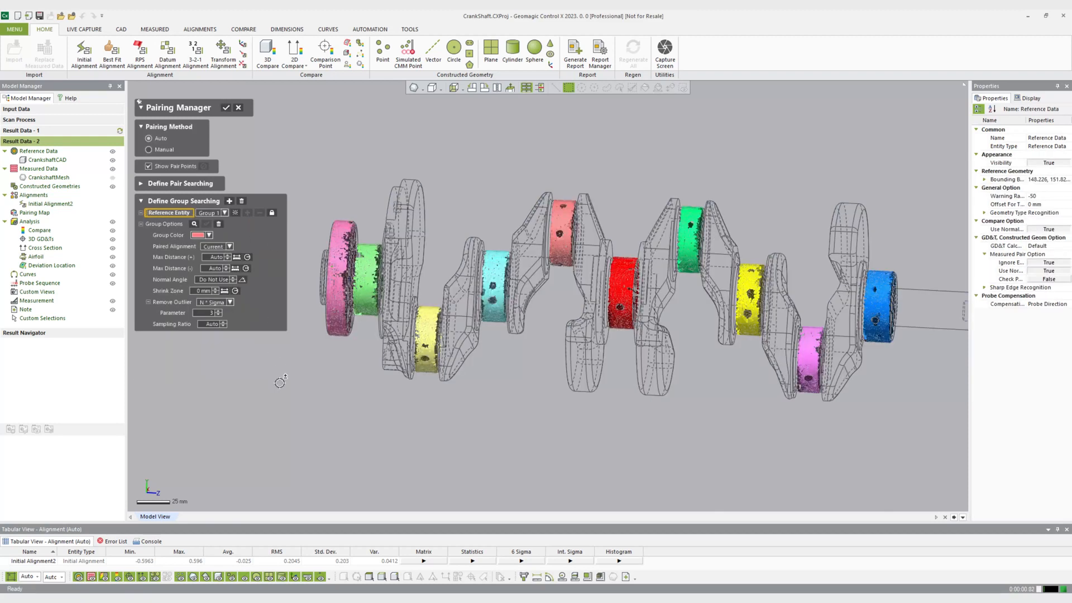
# Accept the automatic pairing groups to produce the deviation colour map.
pyautogui.click(204, 291)
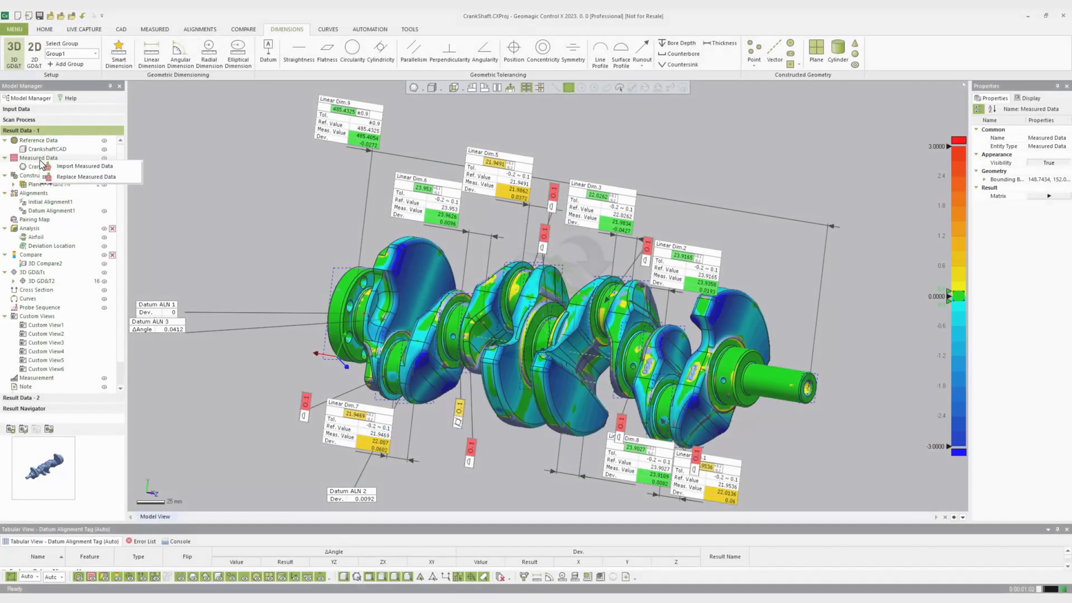
# Replace the measured data with CrankshaftMesh.stl and rerun the inspection with Re-Align kept.
pyautogui.click(86, 176)
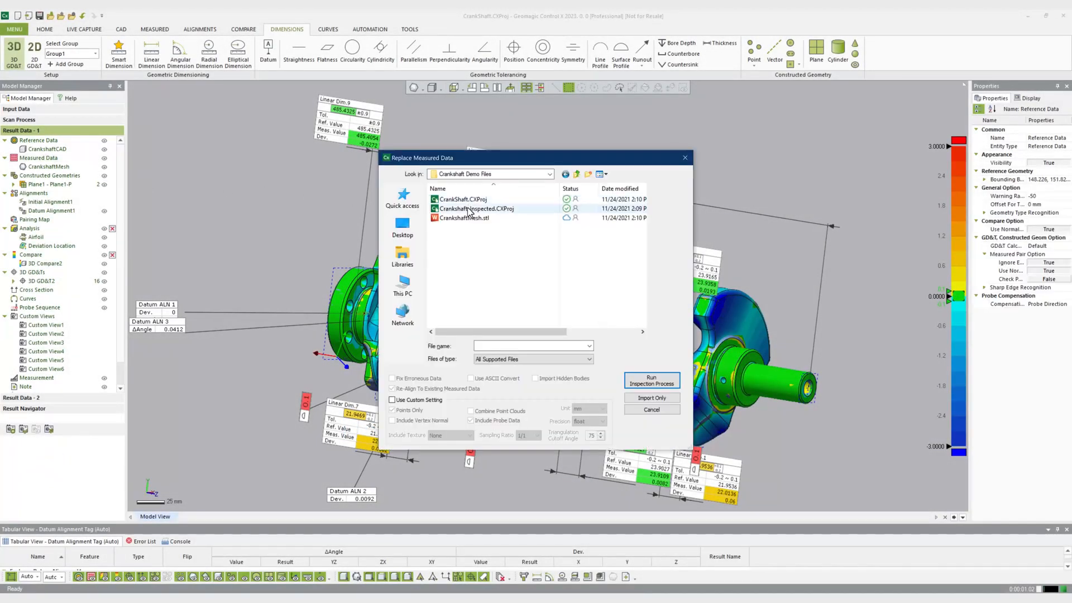
pyautogui.click(465, 218)
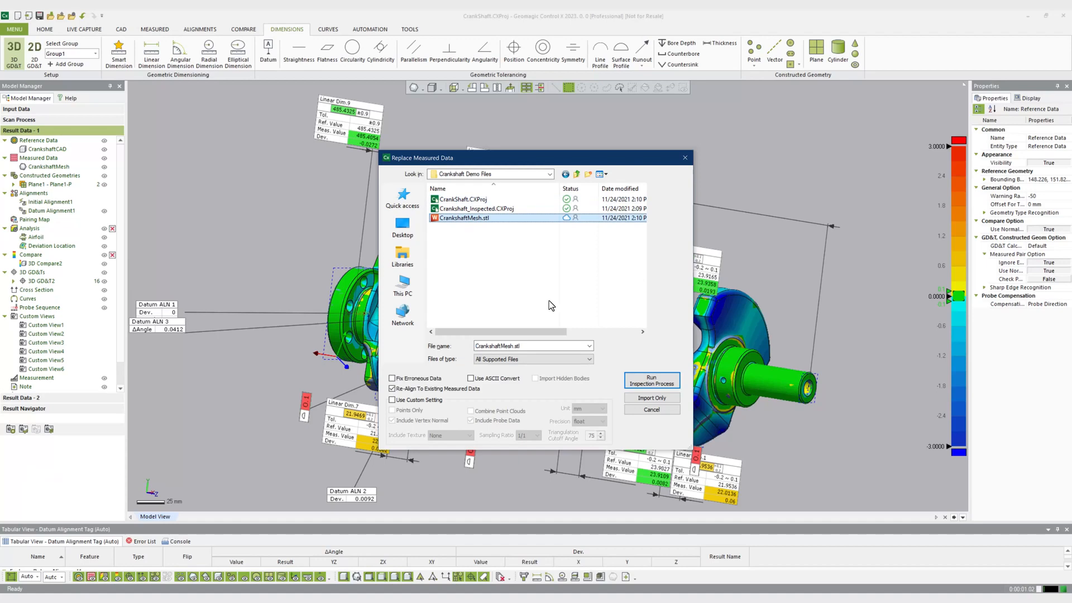
pyautogui.click(650, 380)
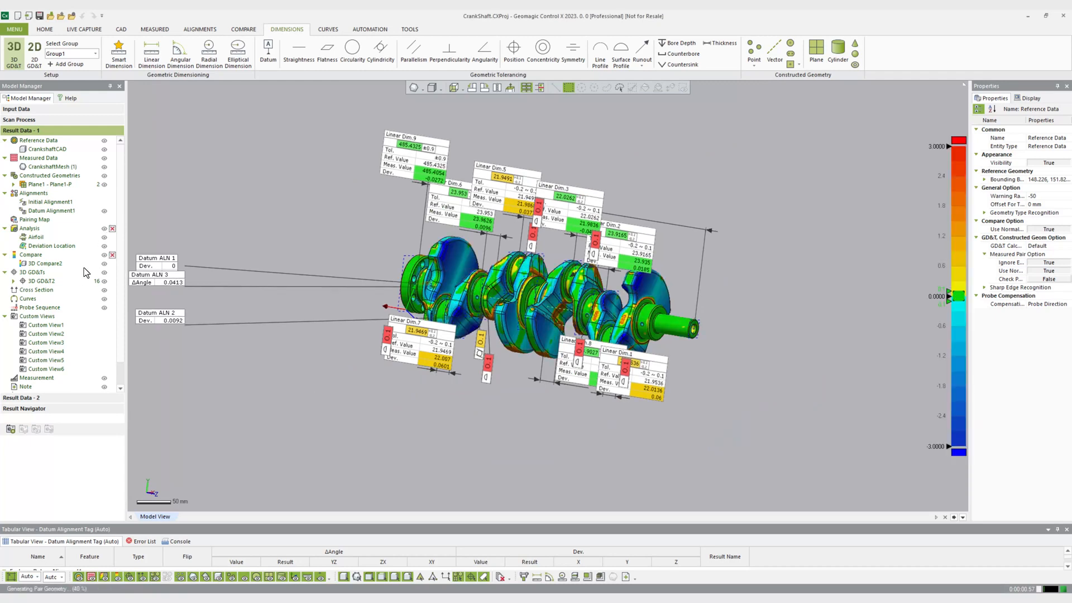
# Run Batch Process on the Valve 1–17 STL files, exporting reports to the results folder.
pyautogui.click(43, 264)
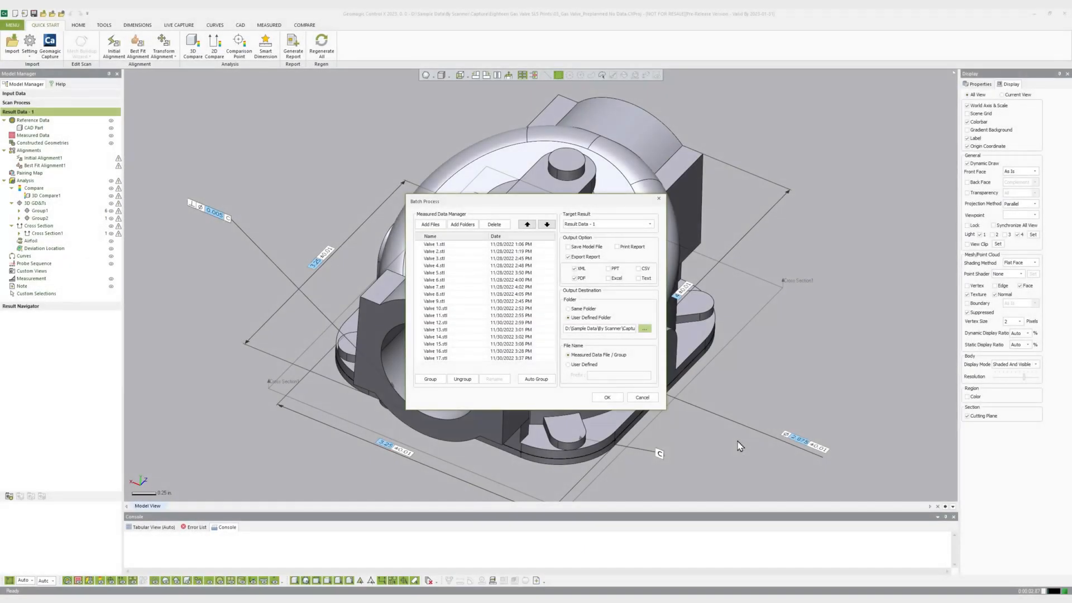
pyautogui.click(606, 398)
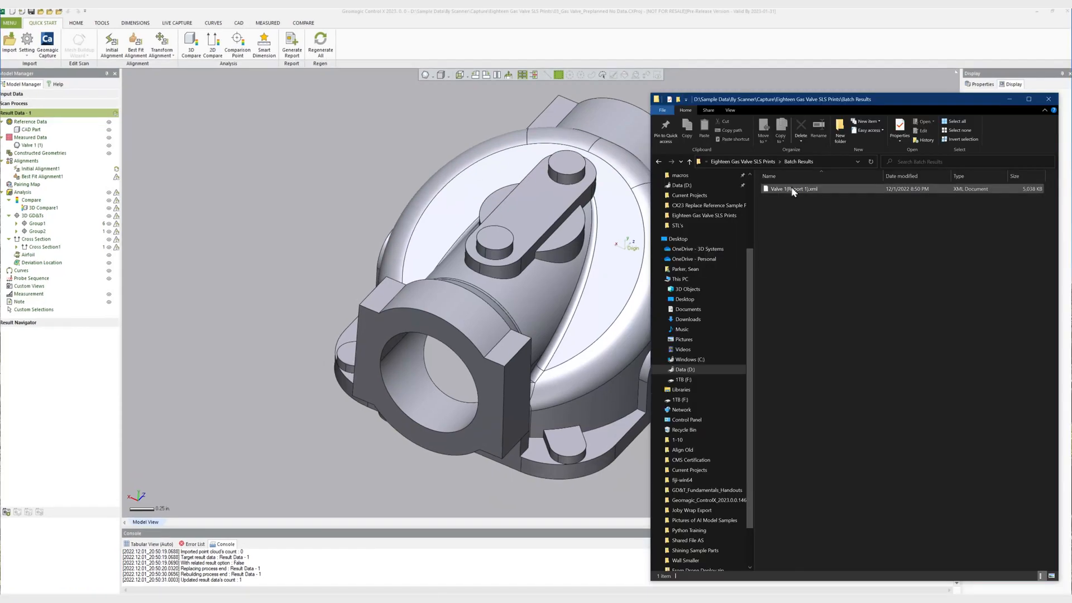
pyautogui.doubleClick(793, 189)
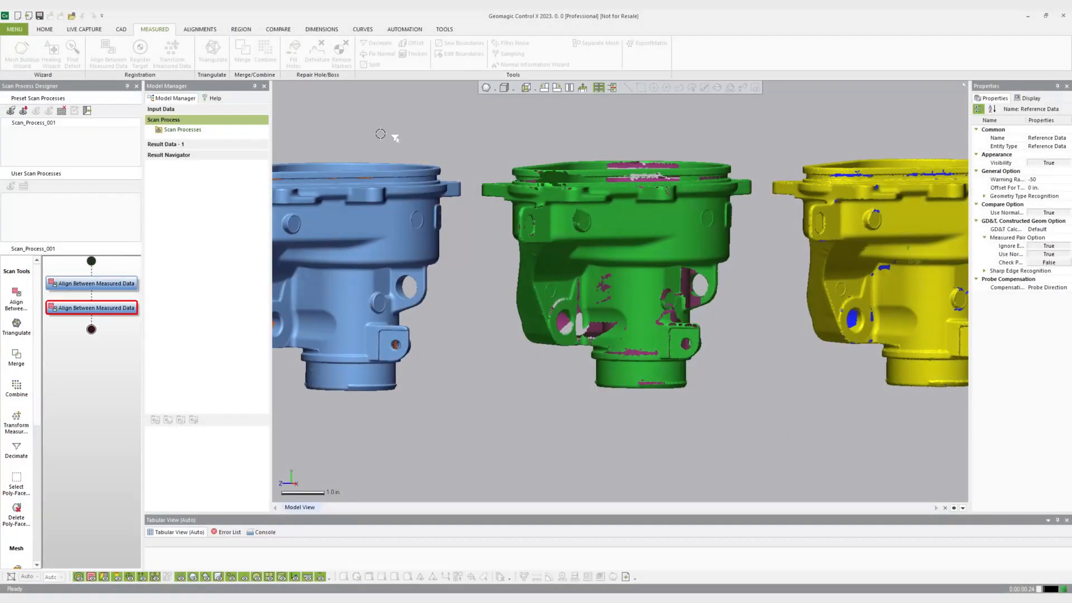
# Configure the Export step to output both Mesh and Point Cloud formats.
pyautogui.click(92, 404)
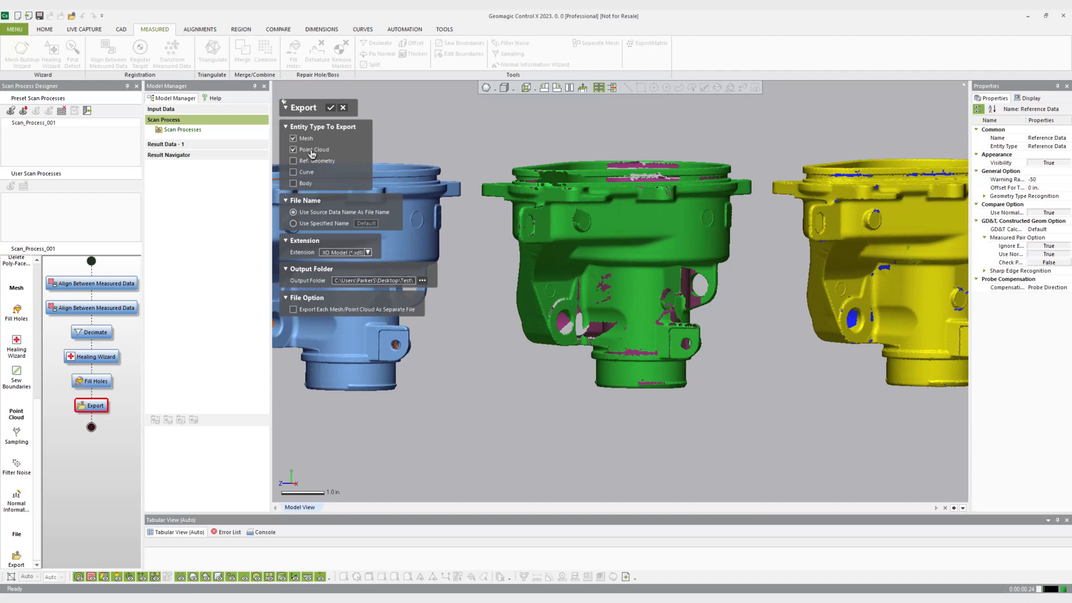